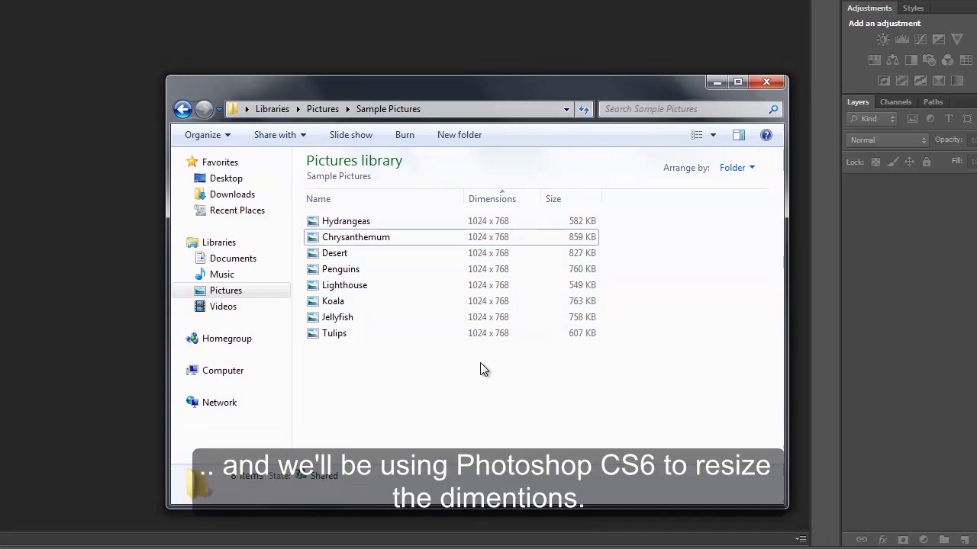
mouse_move(385, 380)
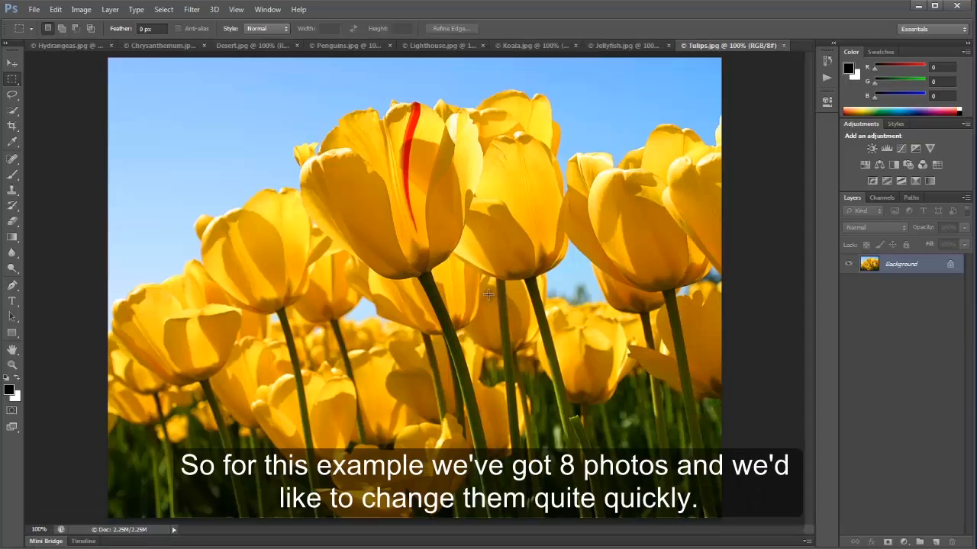
- Open the eight selected Sample Pictures photos in Photoshop CS6
click(267, 9)
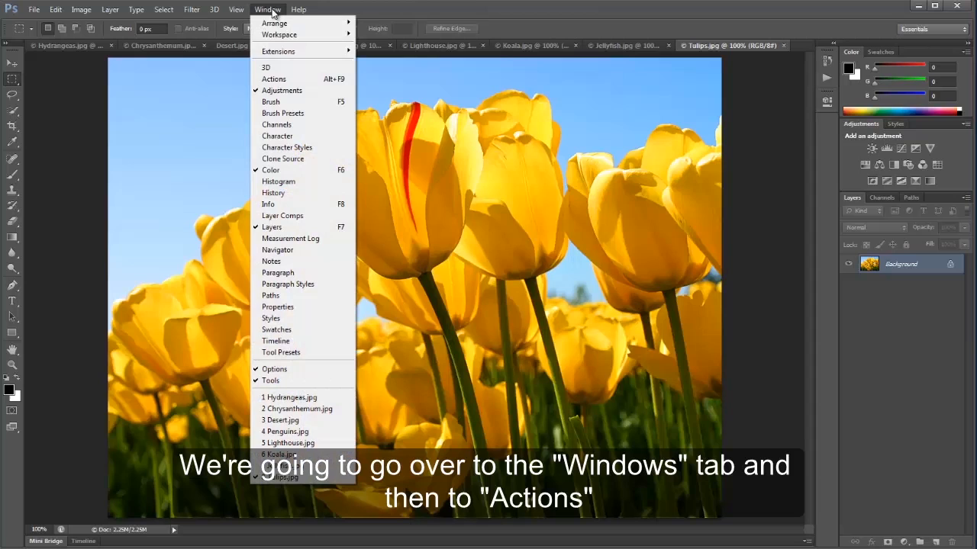
- Create a new action named 'Resize' on function key F2 and start recording
click(274, 79)
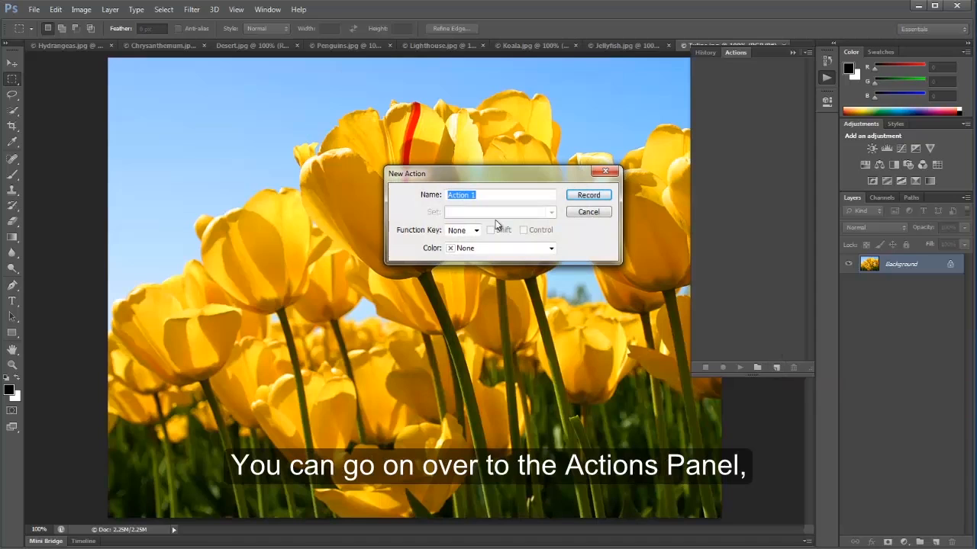
text(Resize)
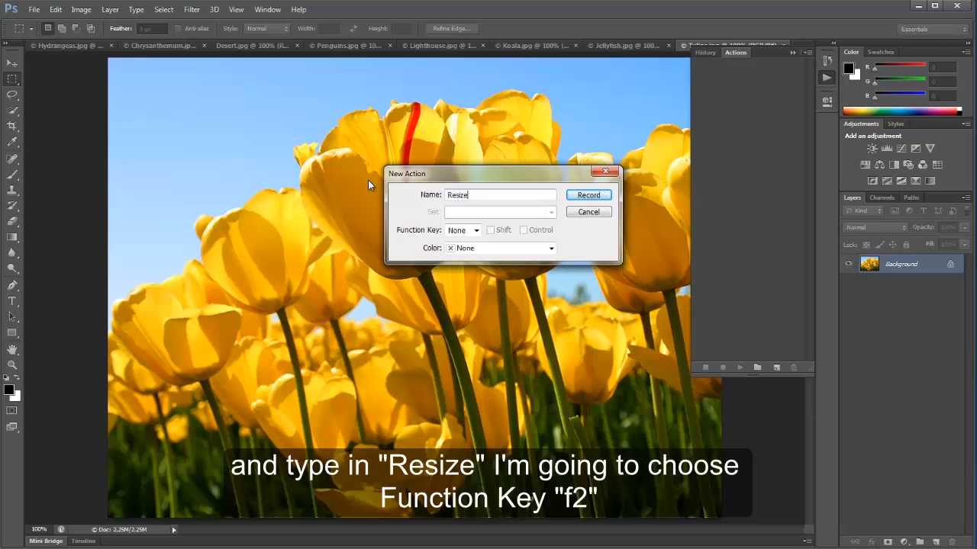
click(463, 229)
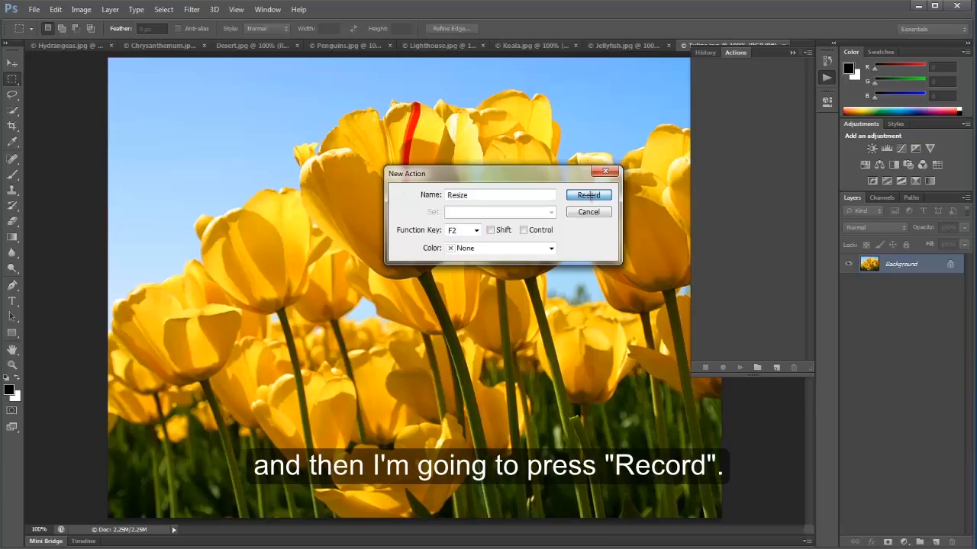
click(81, 9)
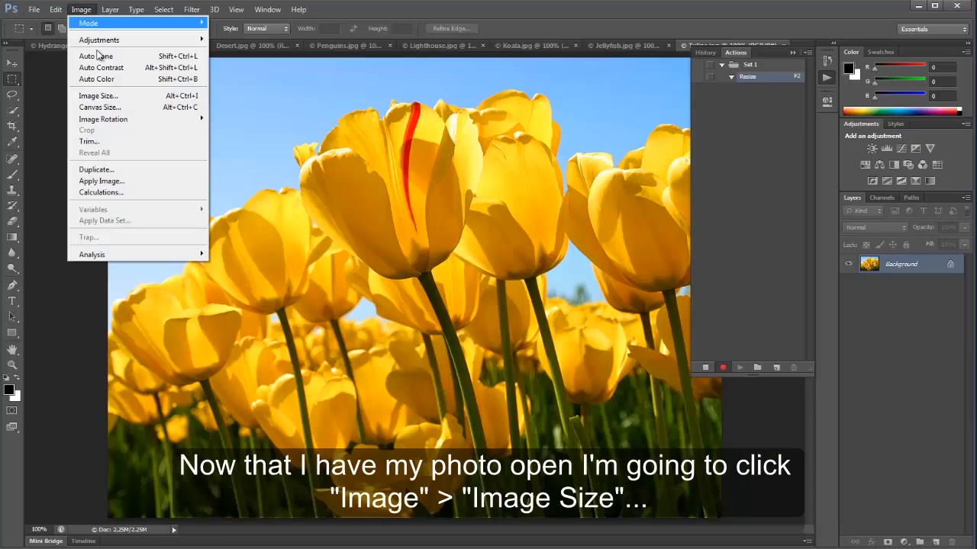
- Resize the Tulips image to 750 × 563 pixels via Image Size
click(99, 95)
text(750)
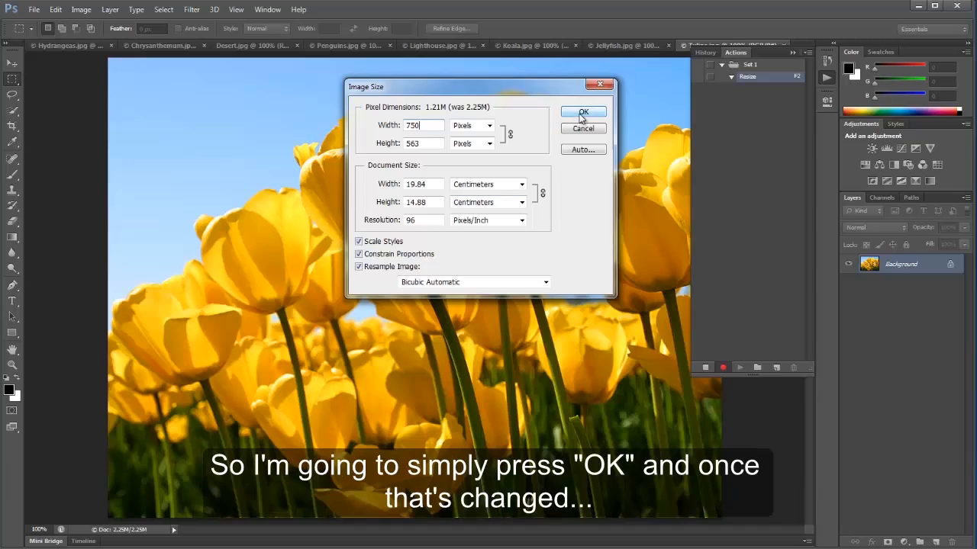
click(33, 9)
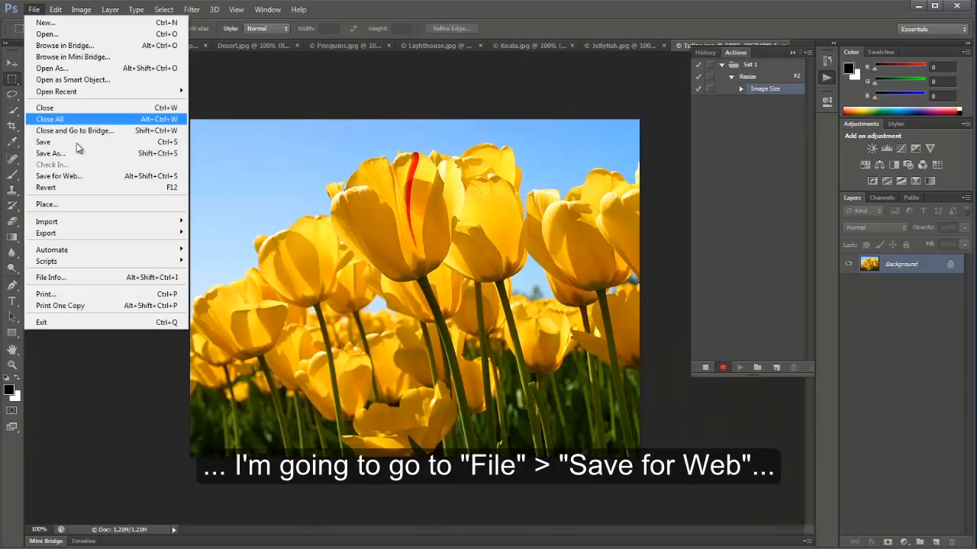
- Open Save for Web for the resized Tulips photo
click(58, 176)
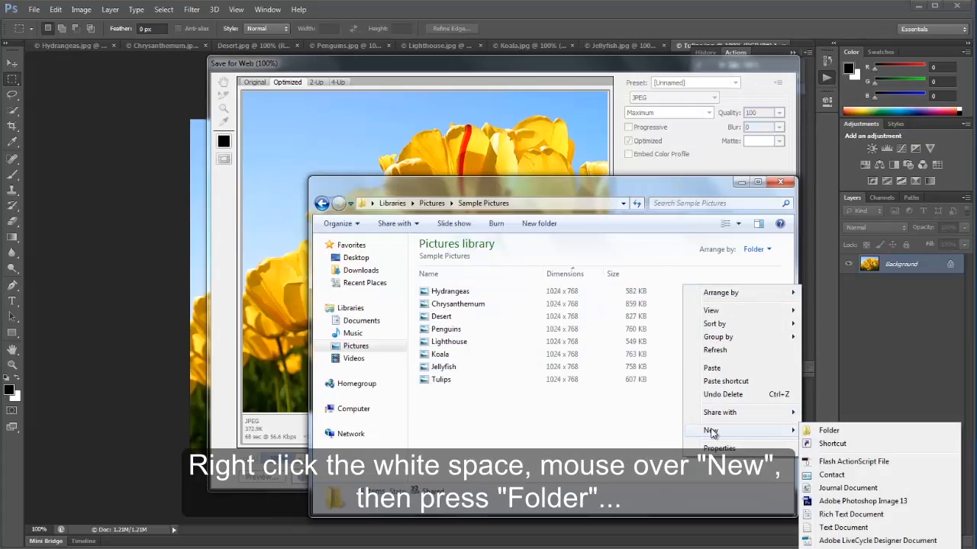
mouse_move(828, 430)
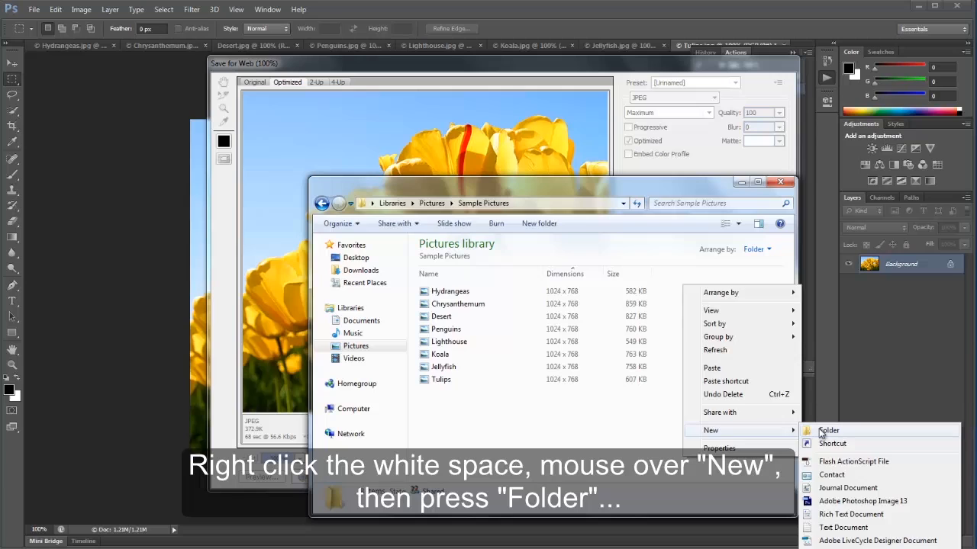
- Make an 'Original' folder in Sample Pictures and paste the copied photos inside
click(828, 430)
text(Original)
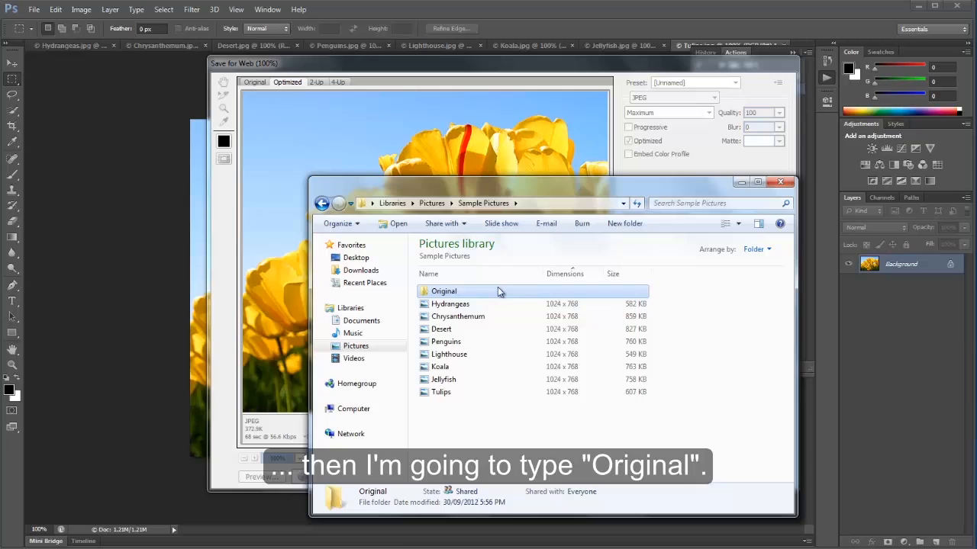
double_click(443, 291)
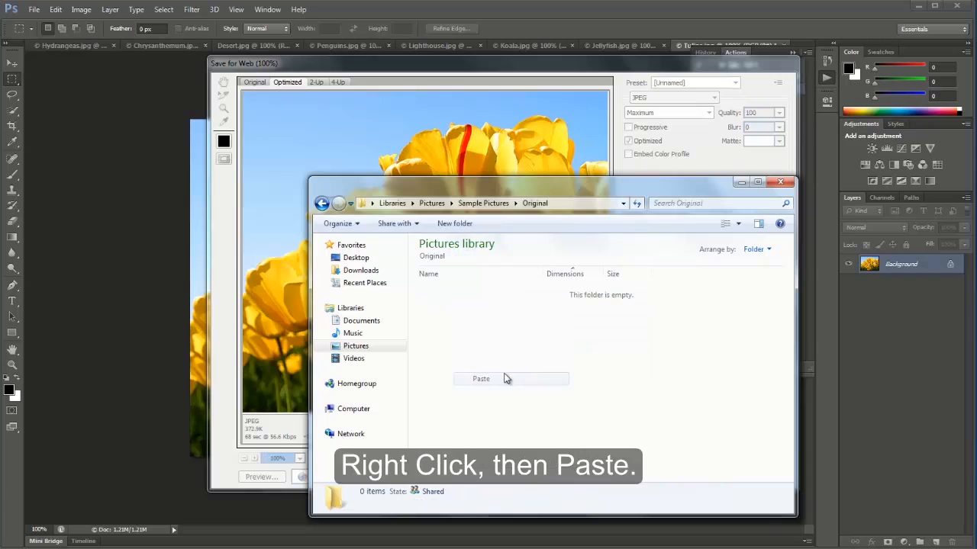
click(481, 379)
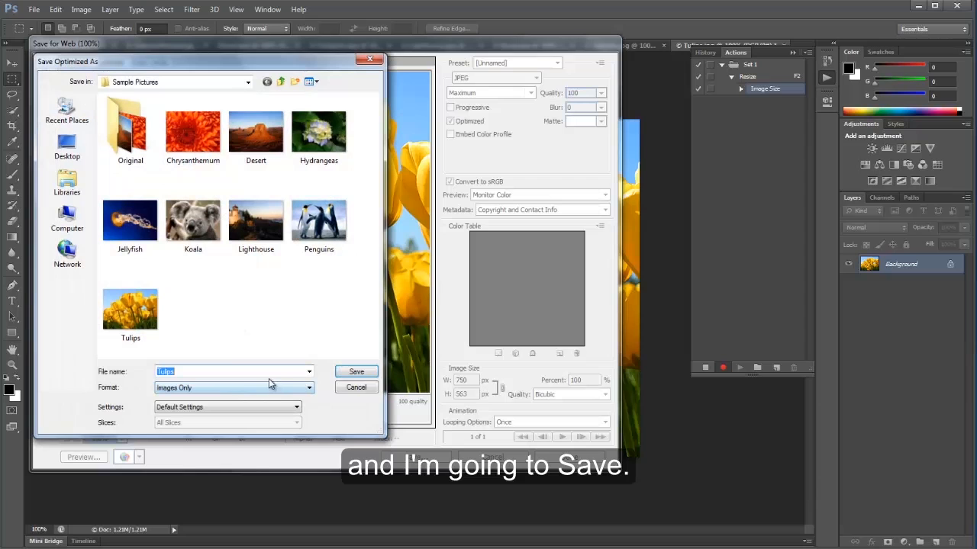
- Save the optimized Tulips as Tulips.jpg in Sample Pictures, replacing the original
click(356, 371)
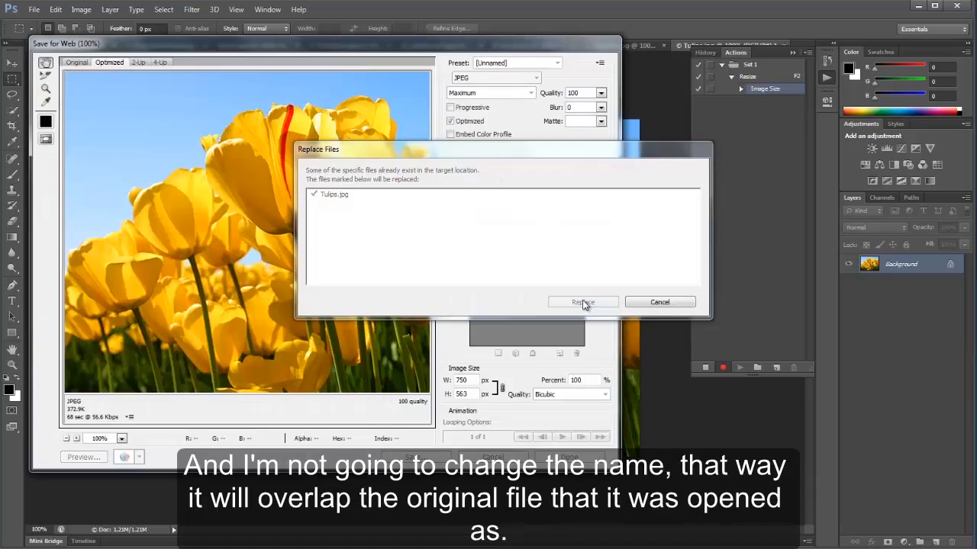
click(583, 302)
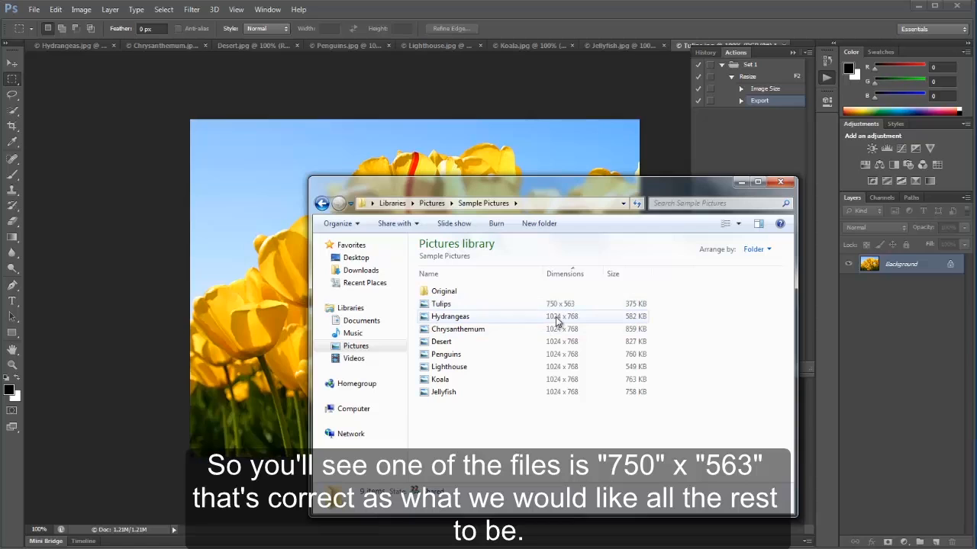
click(782, 181)
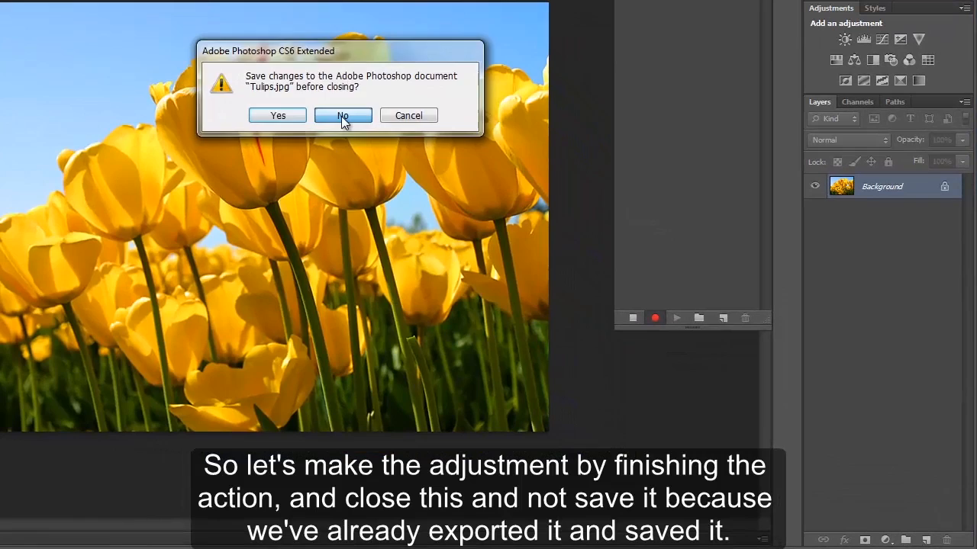
- Close Tulips unsaved, stop the Resize recording, and run F2 on the other photos
click(343, 115)
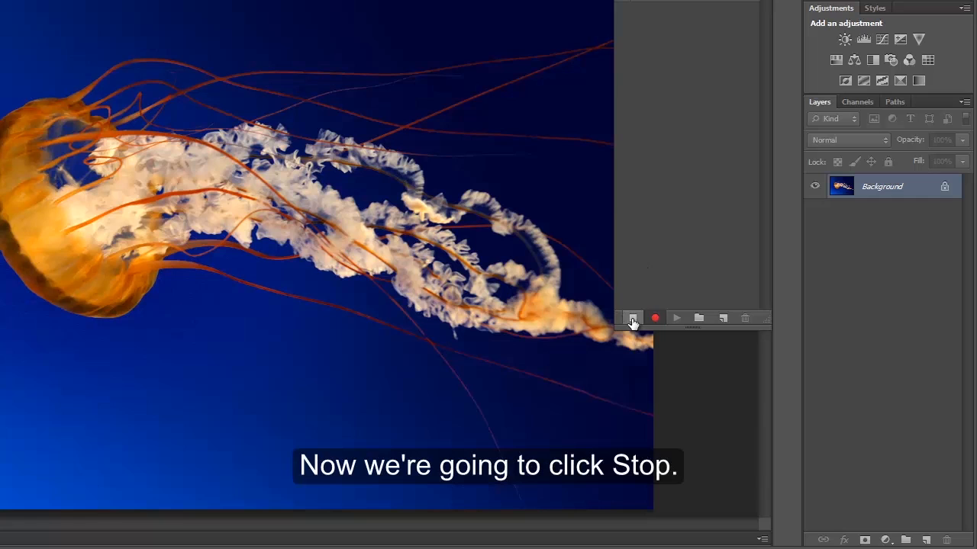
click(632, 318)
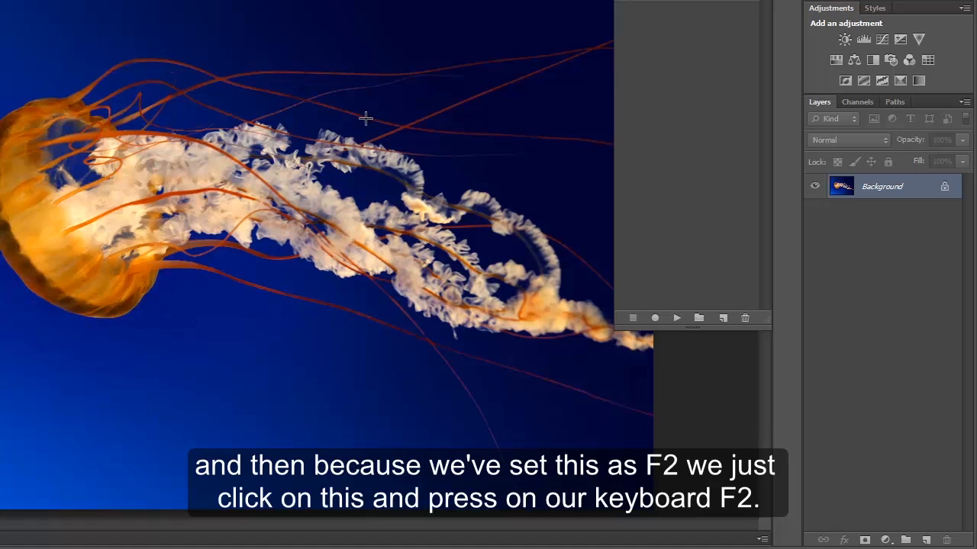
key(F2)
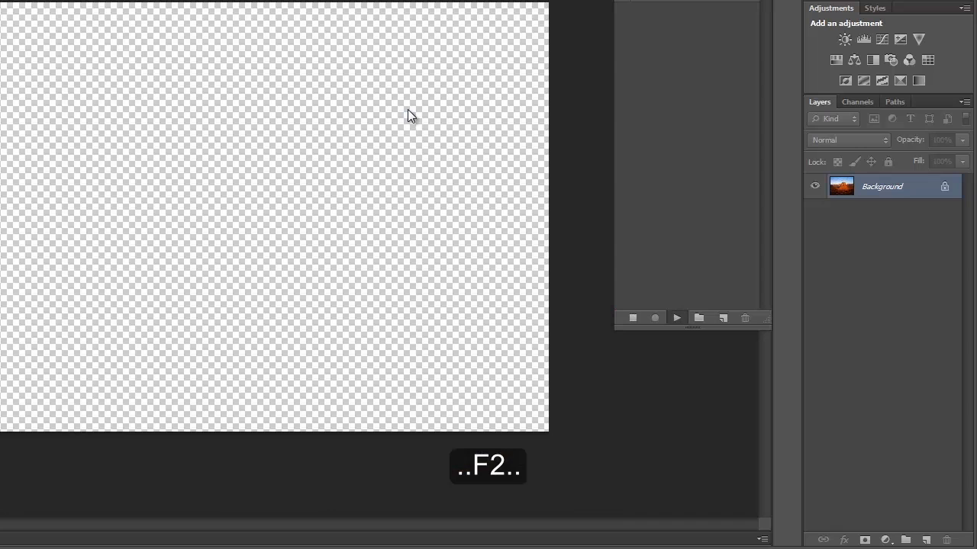
click(676, 318)
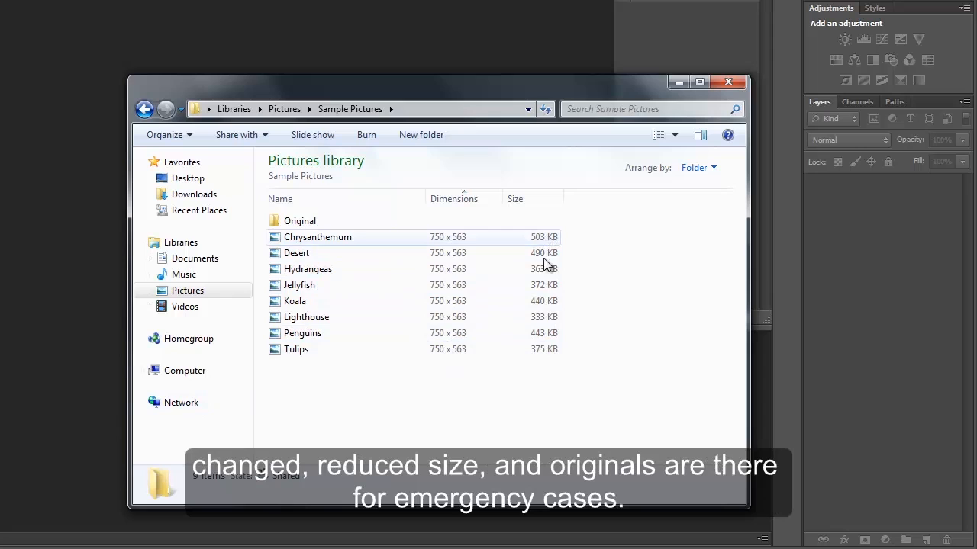
- Open the Original folder to confirm the 1024 × 768 backups
double_click(299, 220)
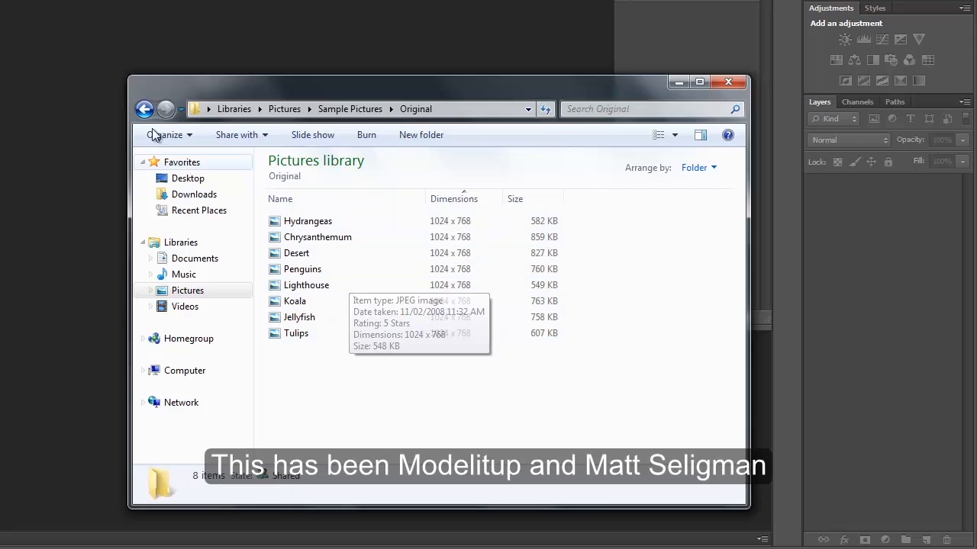